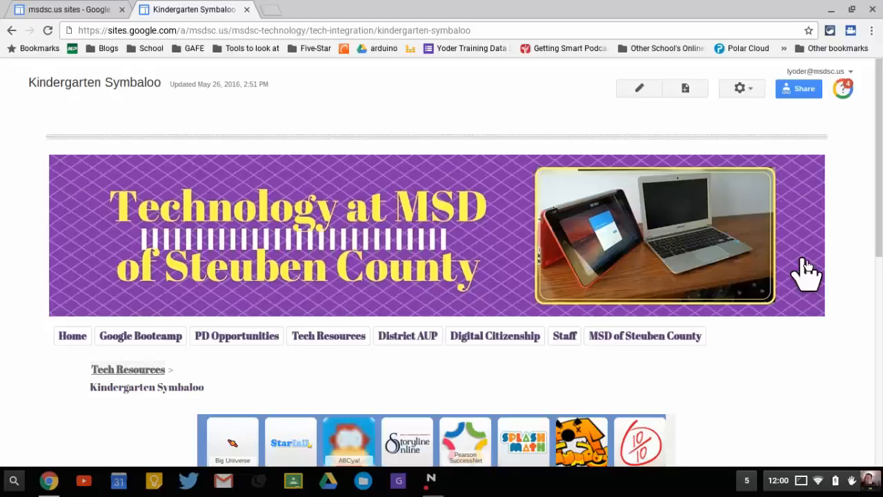
Step: Close the Chrome window with the X button and relaunch it from the shelf icon
{"action": "scroll", "scroll_direction": "down", "scroll_amount": 3}
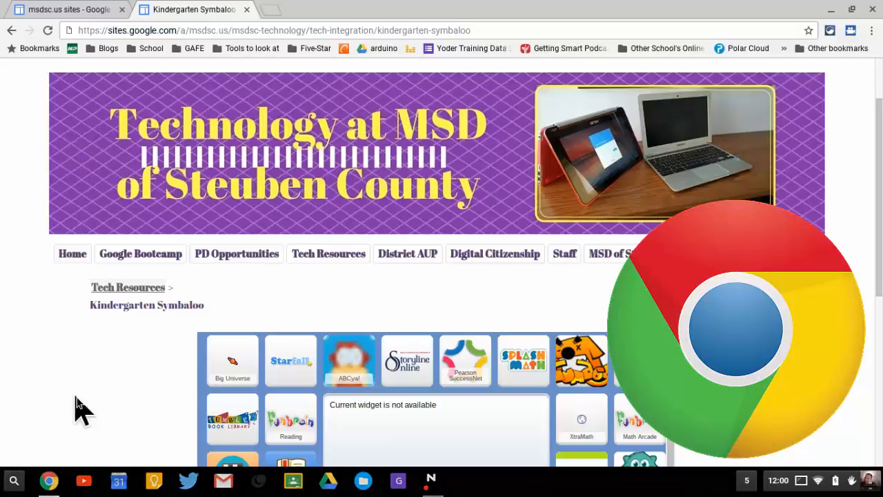
{"action": "scroll", "scroll_direction": "down", "scroll_amount": 3}
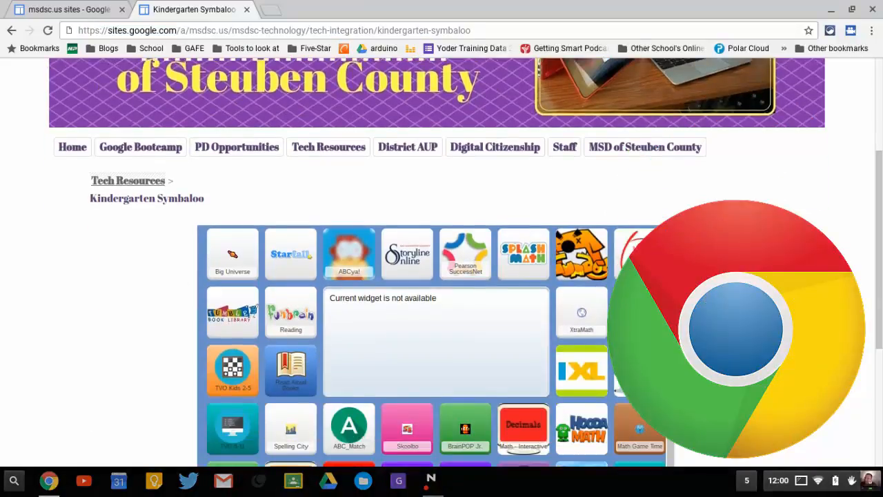
{"action": "scroll", "scroll_direction": "down", "scroll_amount": 3}
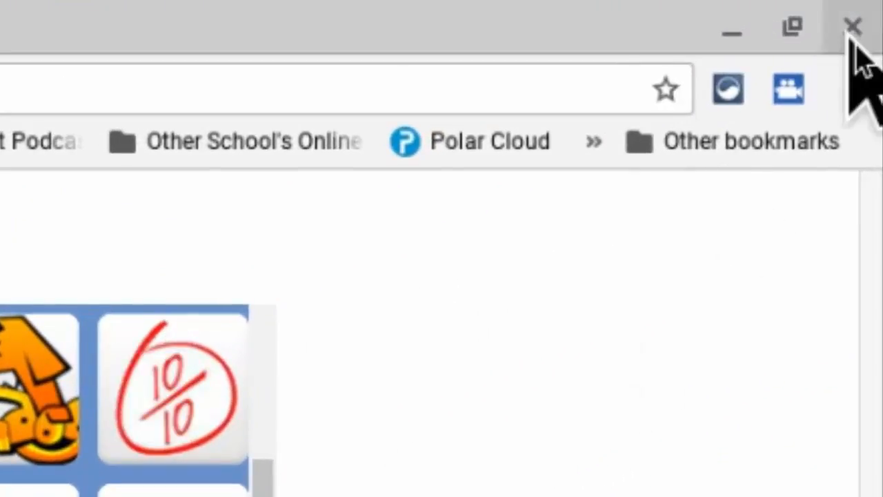
{"action": "left_click", "coordinate": [853, 26]}
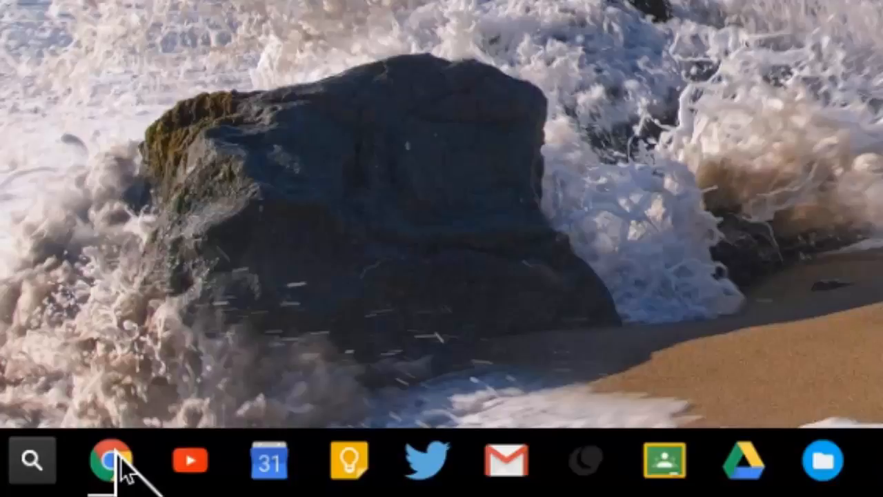
{"action": "left_click", "coordinate": [100, 459]}
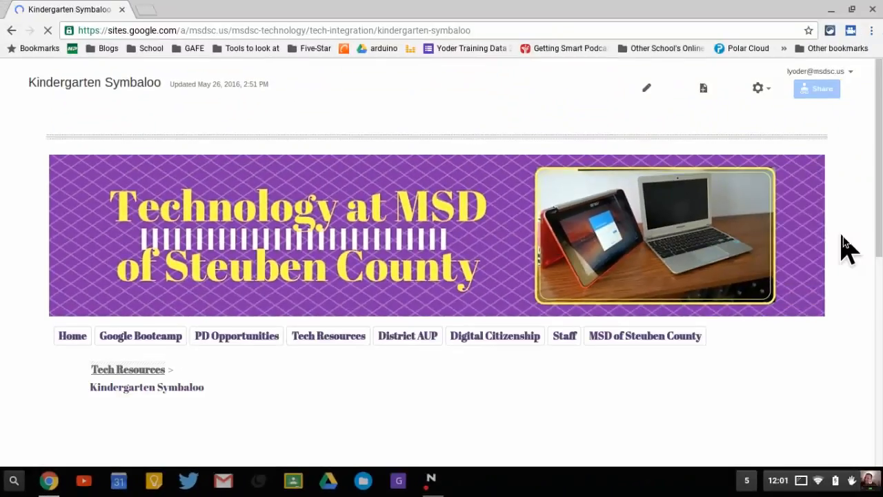
{"action": "scroll", "scroll_direction": "down", "scroll_amount": 3}
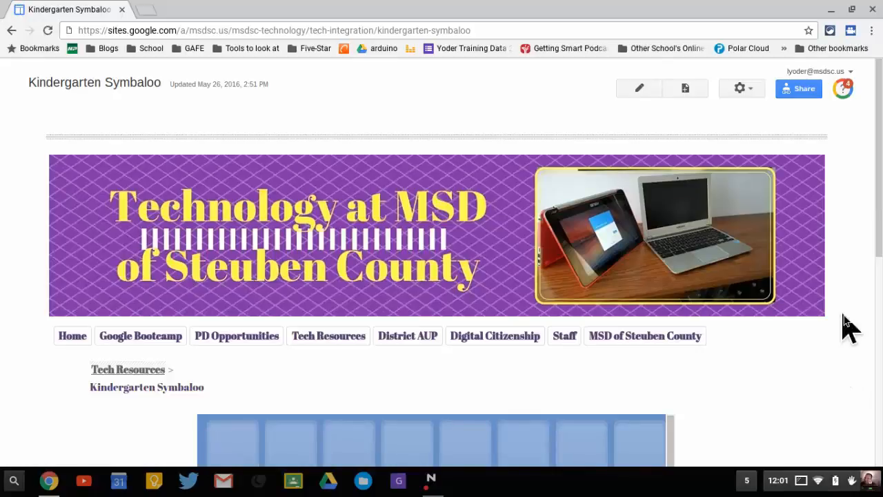
{"action": "scroll", "scroll_direction": "down", "scroll_amount": 3}
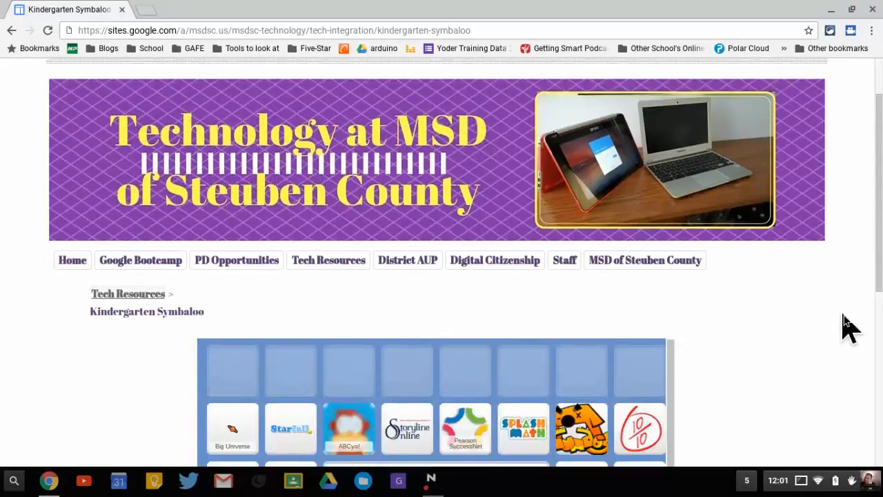
{"action": "scroll", "scroll_direction": "down", "scroll_amount": 3}
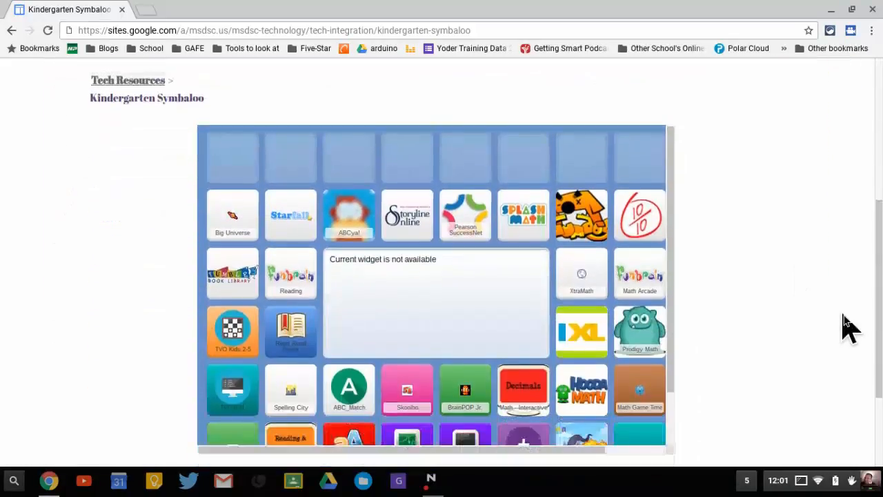
{"action": "scroll", "scroll_direction": "down", "scroll_amount": 3}
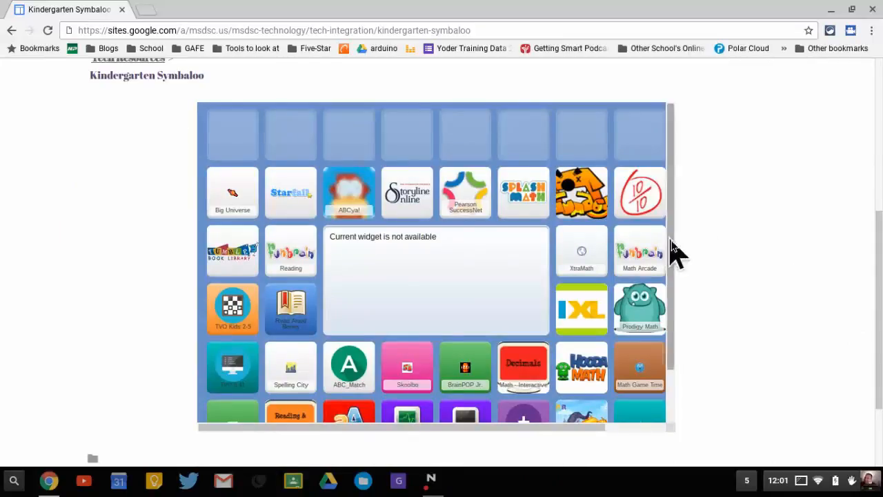
{"action": "scroll", "scroll_direction": "down", "scroll_amount": 3}
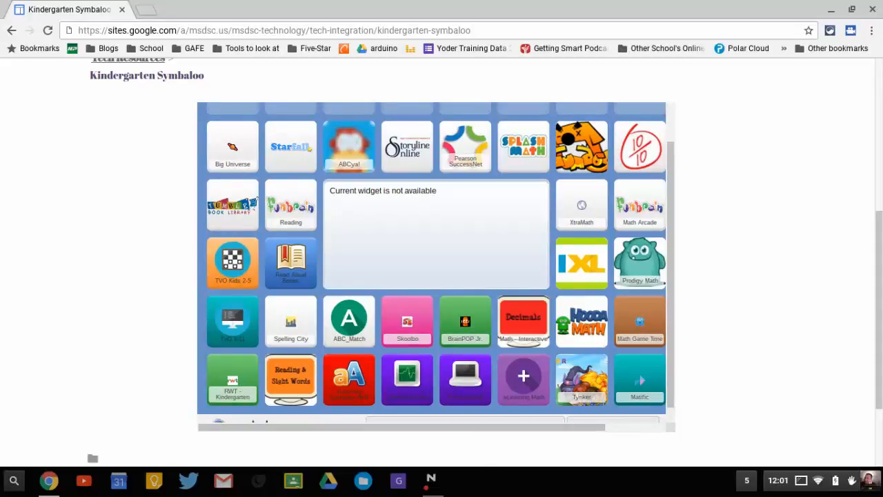
{"action": "mouse_move", "coordinate": [845, 28]}
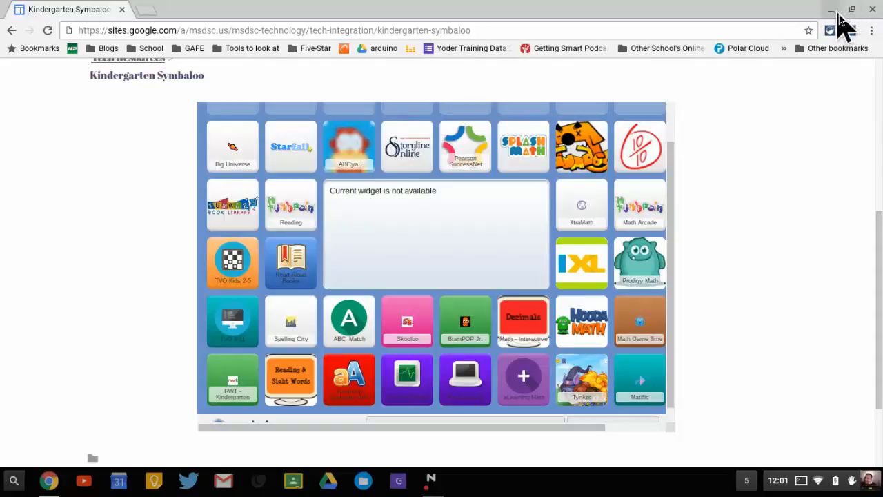
{"action": "mouse_move", "coordinate": [842, 24]}
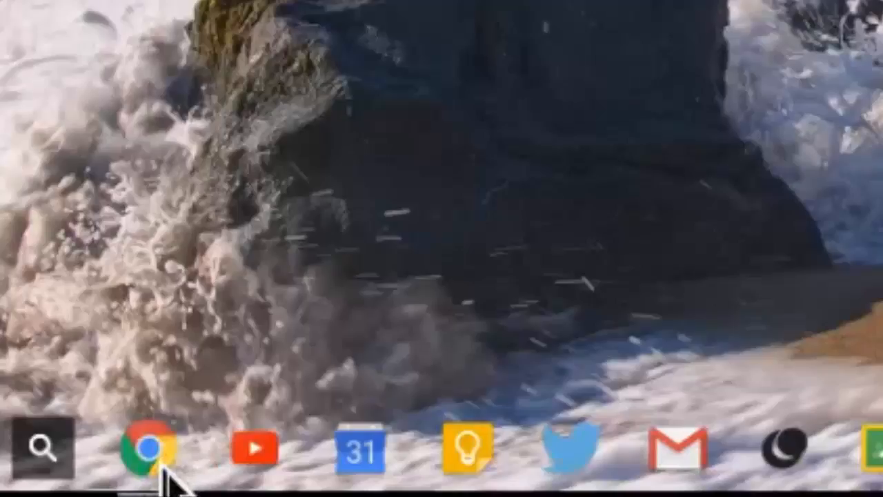
{"action": "left_click", "coordinate": [139, 446]}
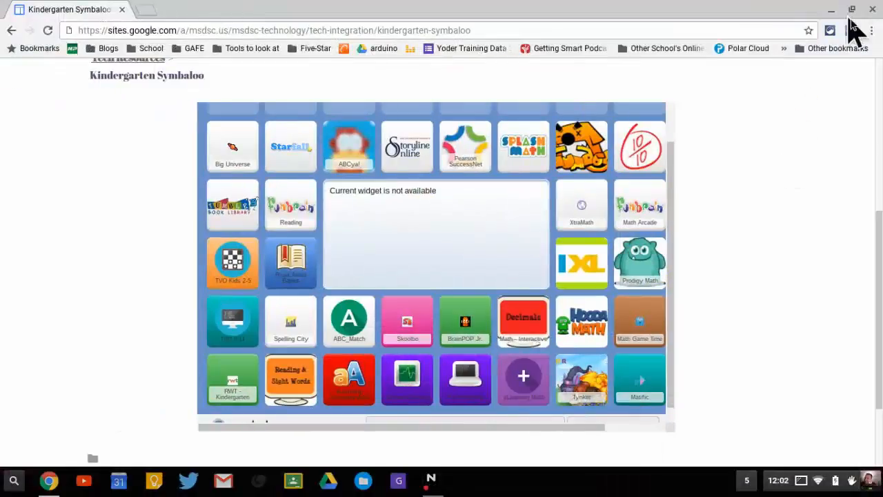
{"action": "left_click", "coordinate": [853, 8]}
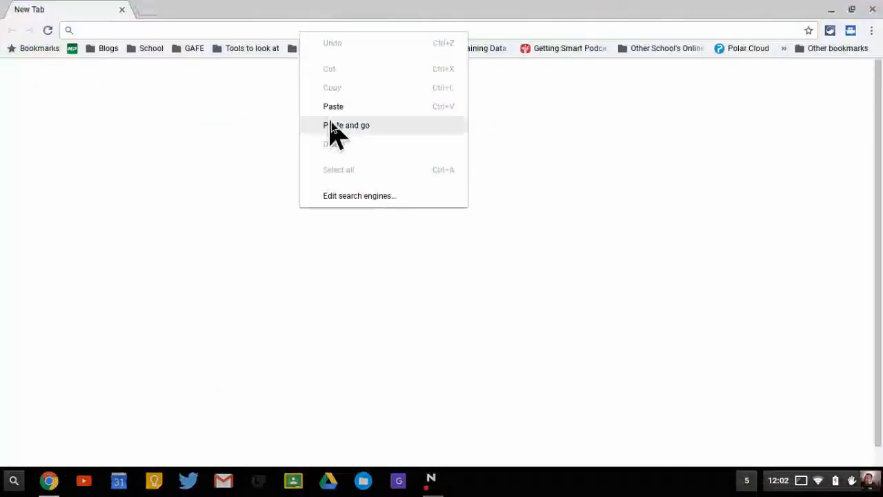
Step: Paste-and-go the copied address, then enter the sites.google.com Kindergarten Symbaloo URL in the new tab
{"action": "left_click", "coordinate": [346, 124]}
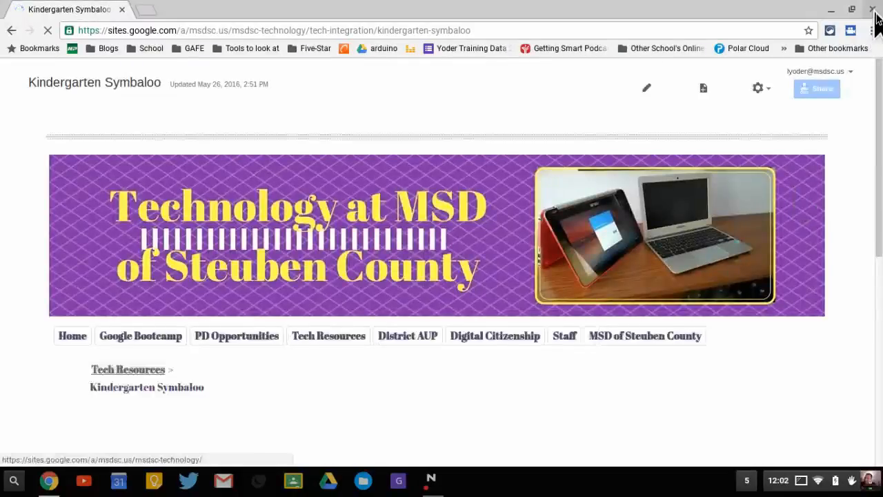
{"action": "mouse_move", "coordinate": [168, 107]}
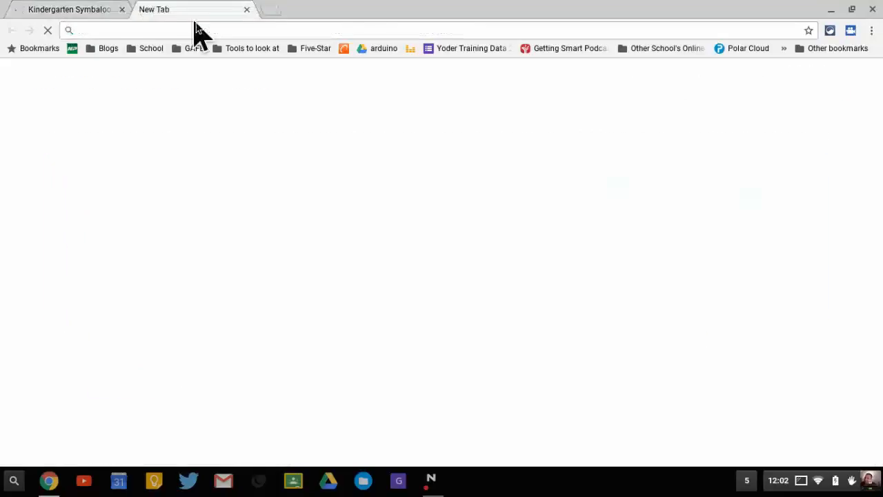
{"action": "left_click", "coordinate": [124, 30]}
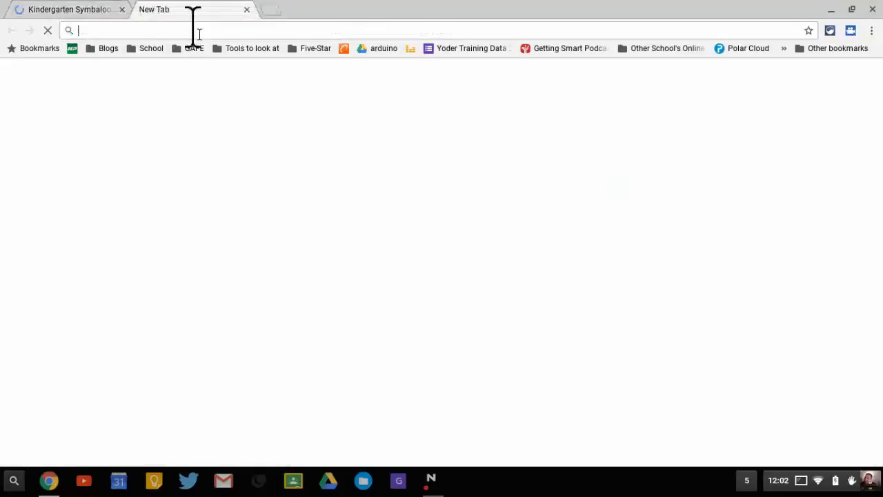
{"action": "type", "text": "https://sites.google.com/a/msdsc.us/msdsc-technology/tech-integration/kindergarten-symbaloo"}
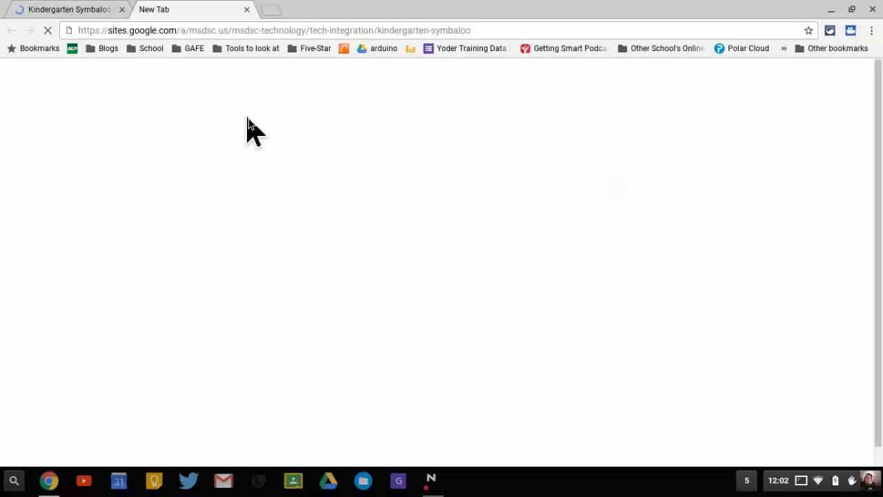